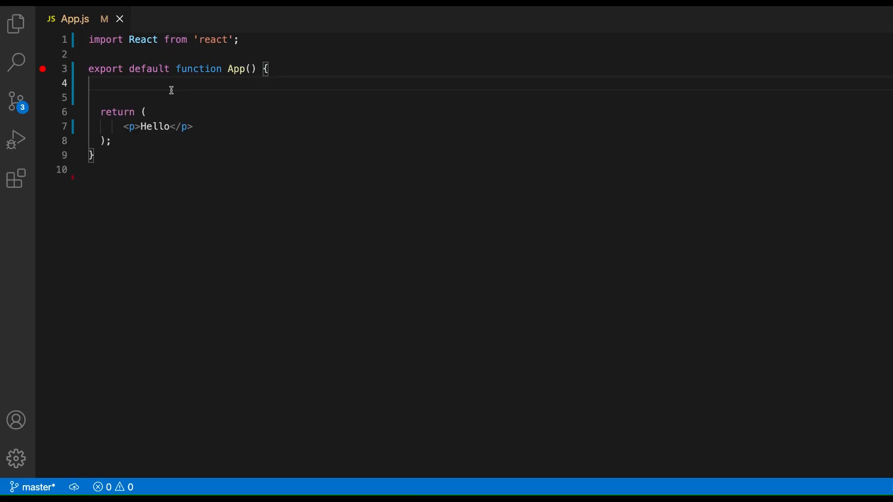
Add a hello function inside App whose body starts an alert('hello') call.
key("Enter")
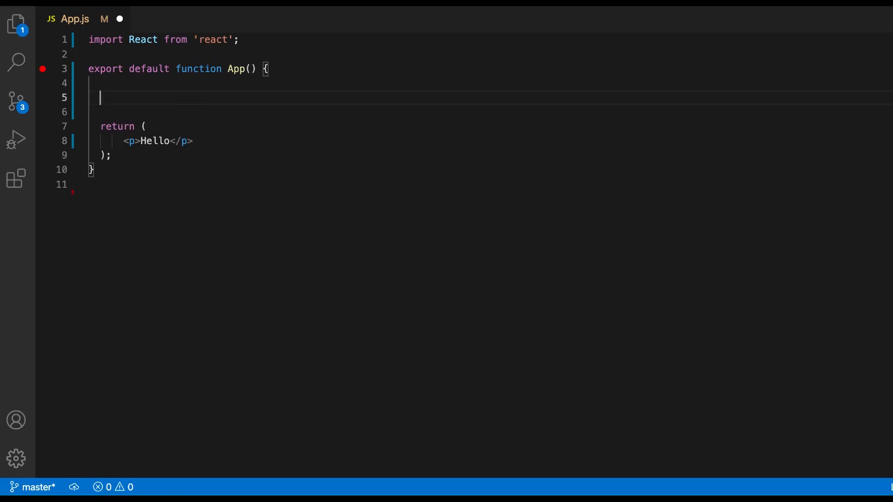
type("function hello")
type("alert('")
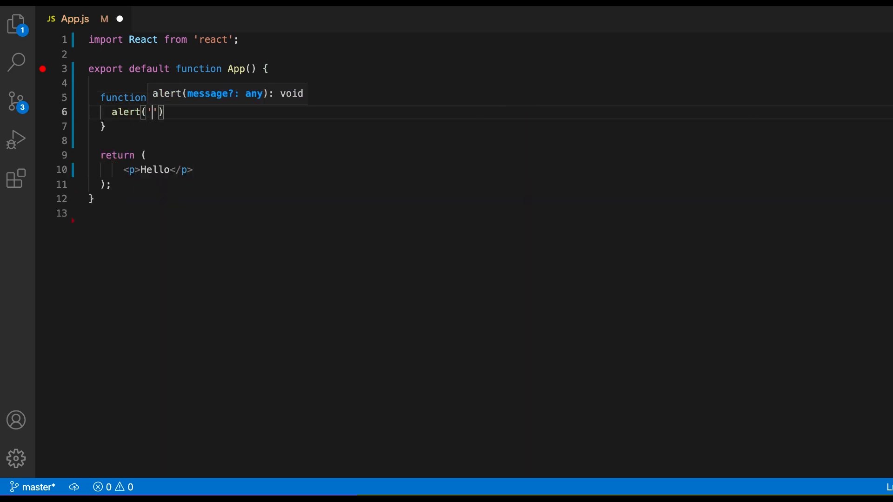
type("hello")
left_click(503, 169)
type("<button></button>")
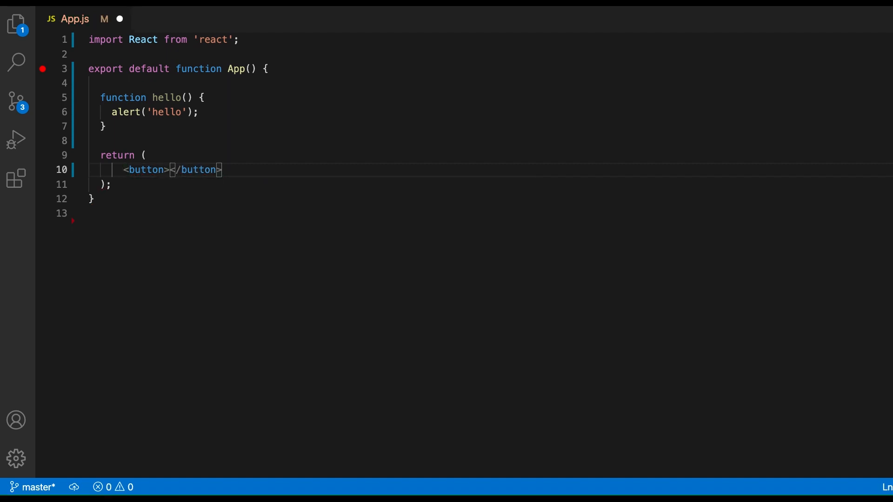
Replace the paragraph with a 'Click me' button whose onClick is hello.
type("Click me")
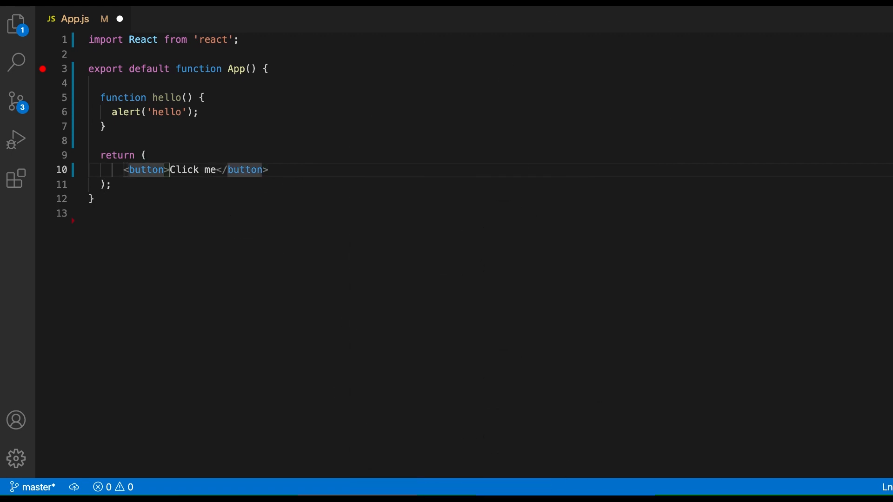
type("onClick={")
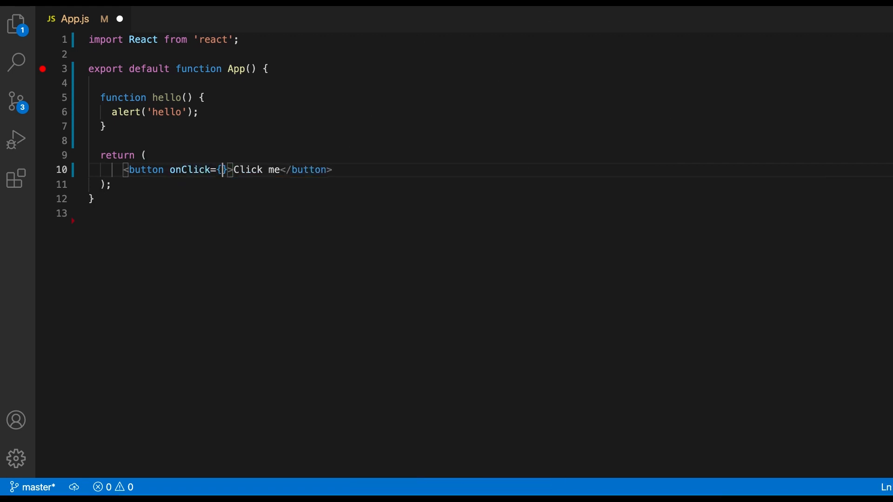
type("hello")
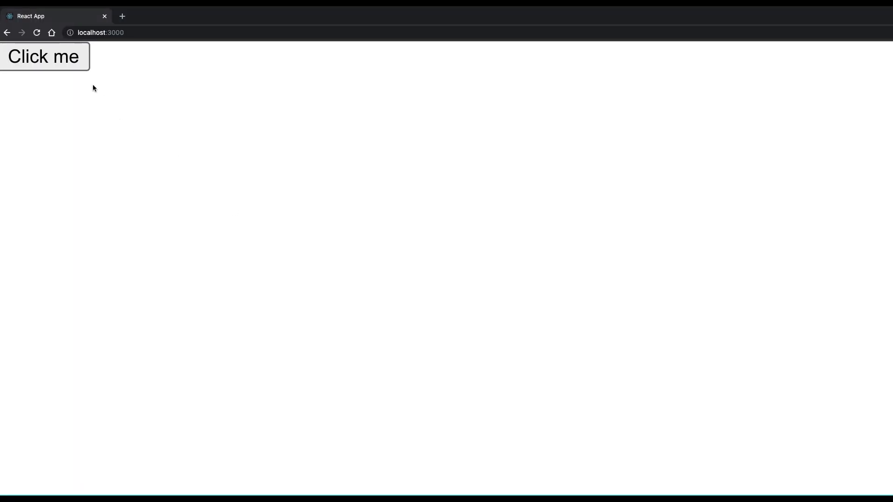
Test the Click me button in the browser and dismiss the hello alert.
left_click(44, 57)
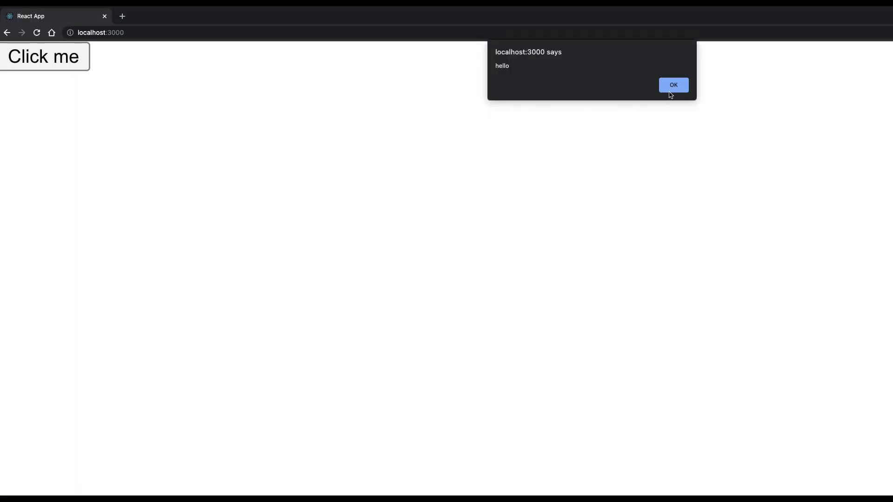
left_click(674, 85)
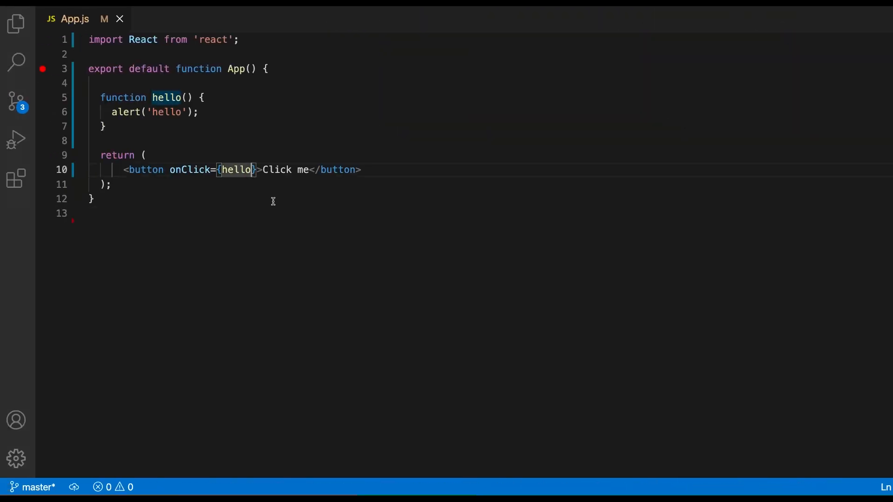
Change onClick to an arrow function calling hello('Bob').
type("() =>")
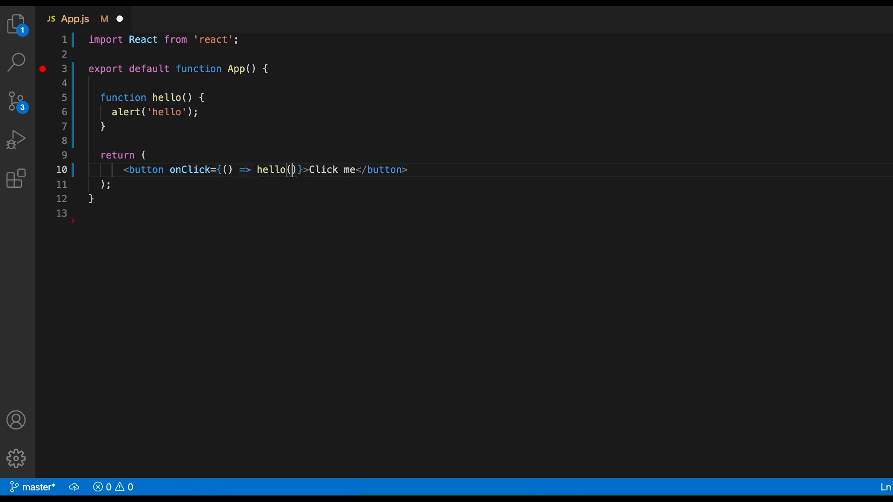
type("'Bob'")
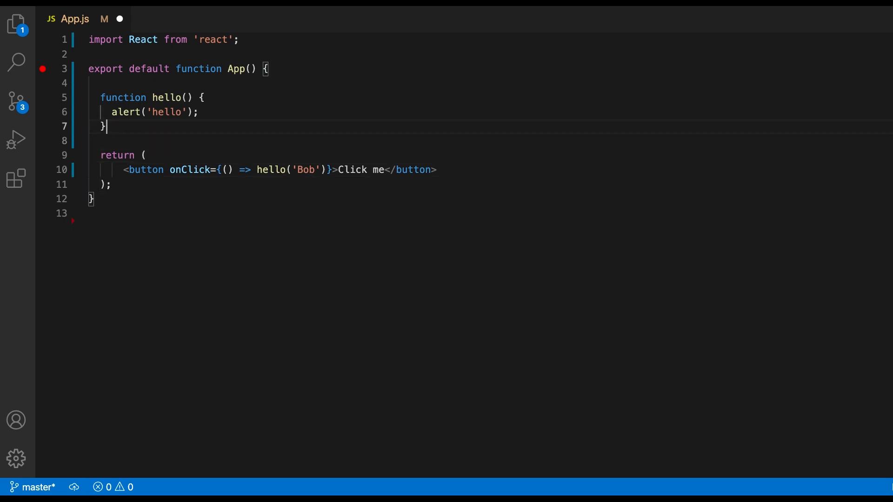
Give hello a user parameter alerting 'hello ' + user, then confirm the hello Bob alert in the browser.
type("user")
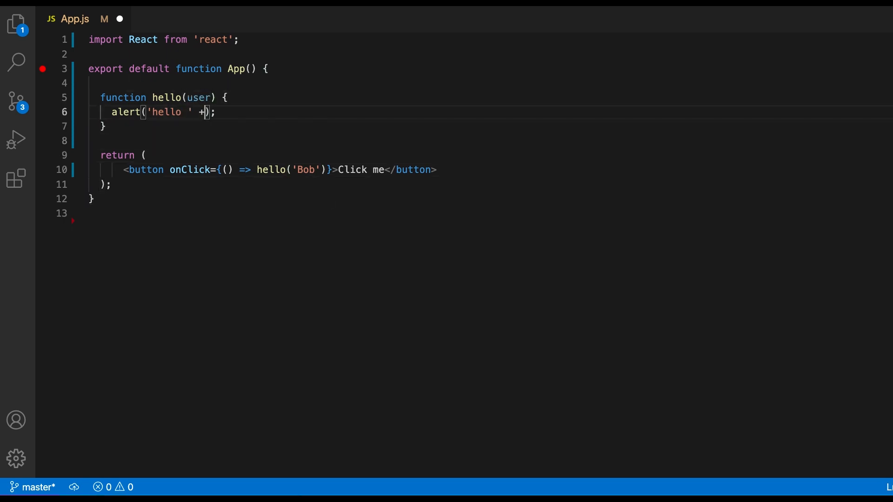
type("user")
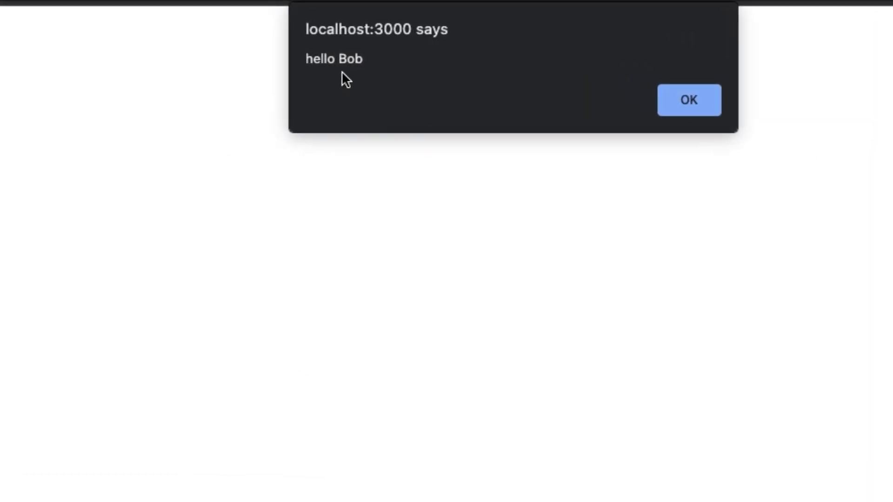
left_click(688, 99)
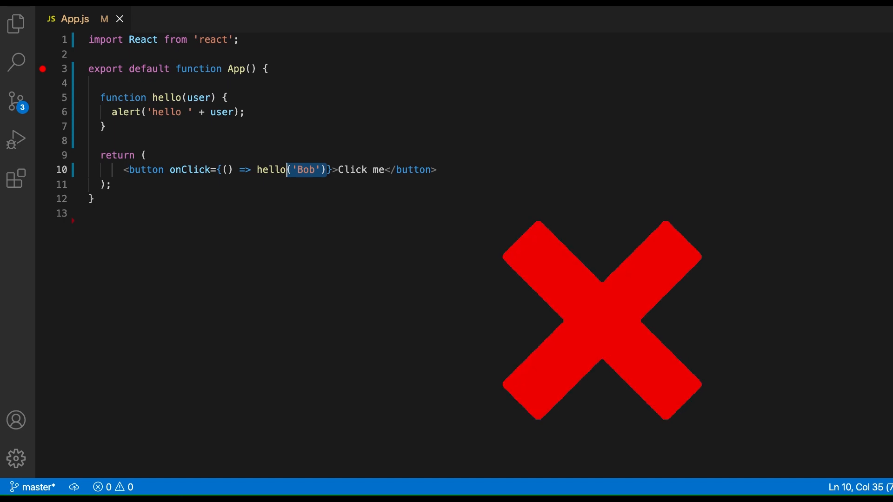
Remove the hello('Bob') call, leaving the arrow function with an empty block body.
key("Backspace")
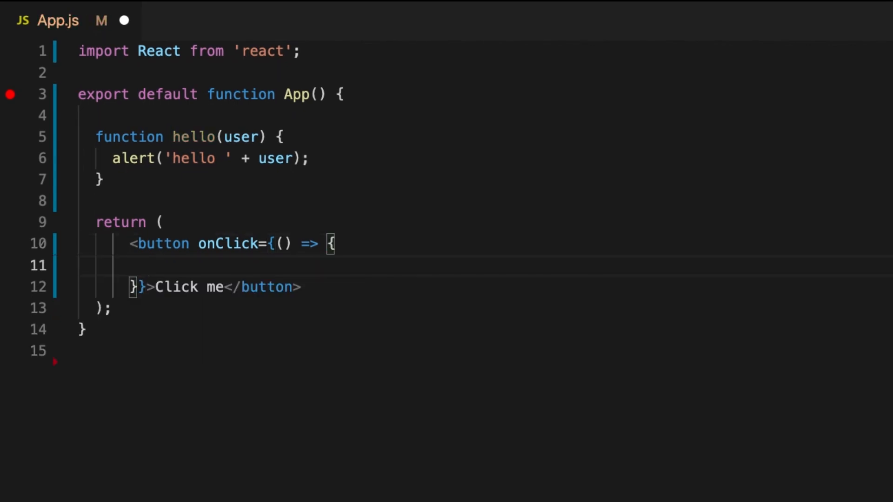
Inside the onClick block declare const user = 'Bob'; and call hello() on the next line.
type("const user")
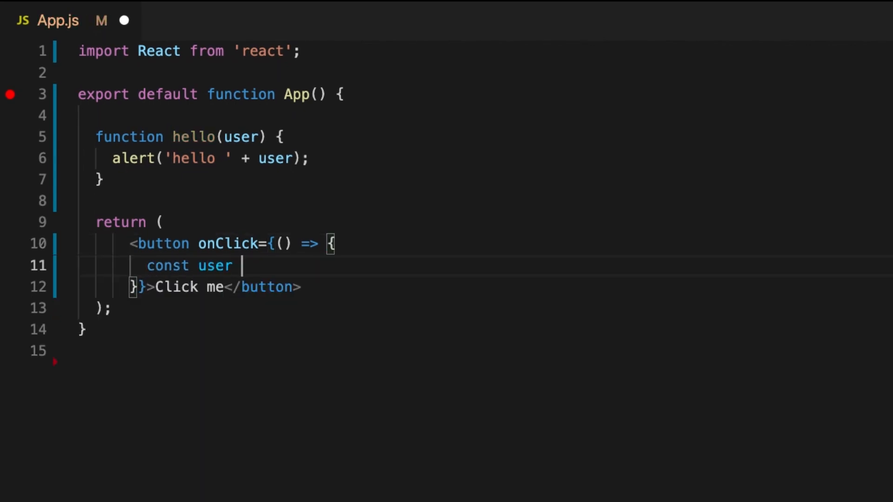
type("= 'Bob'")
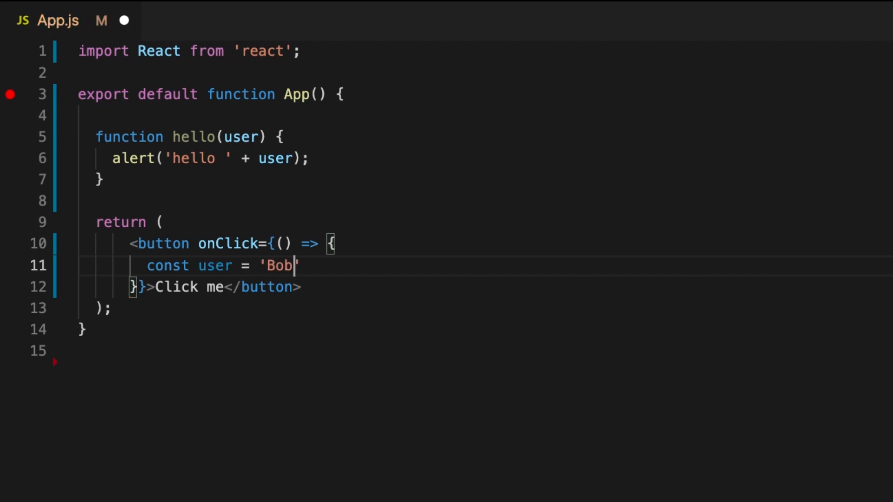
key("Enter")
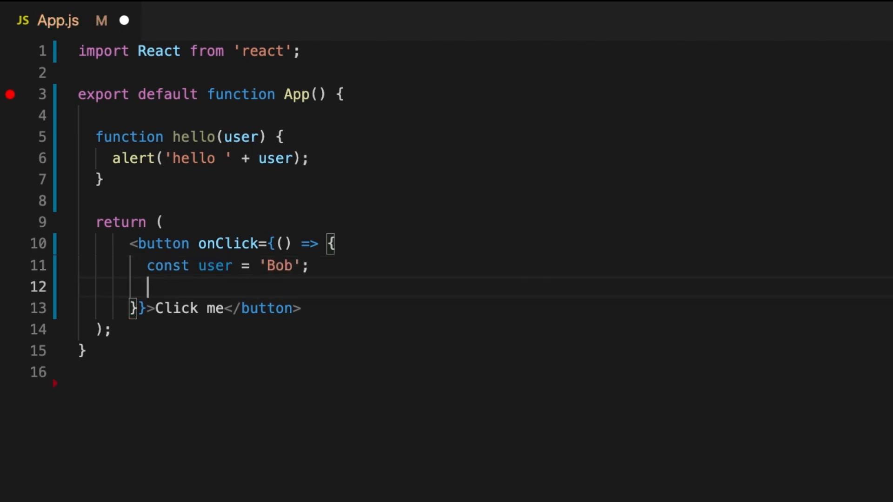
type("hello()")
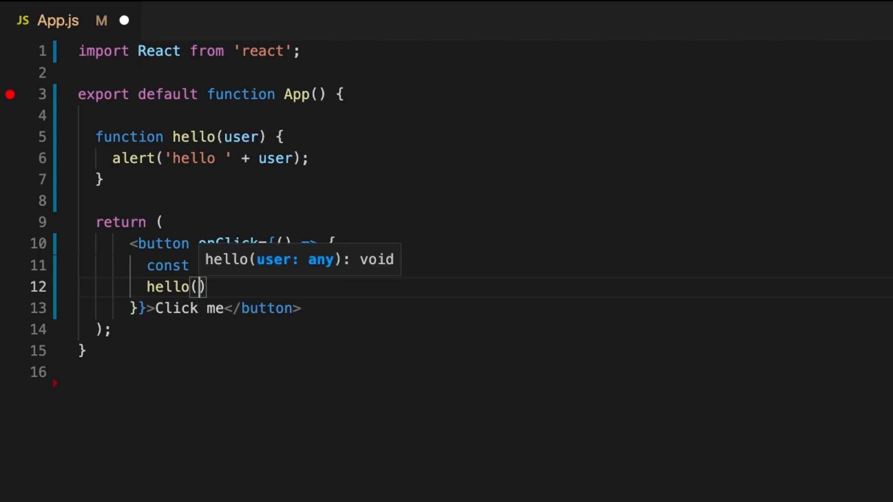